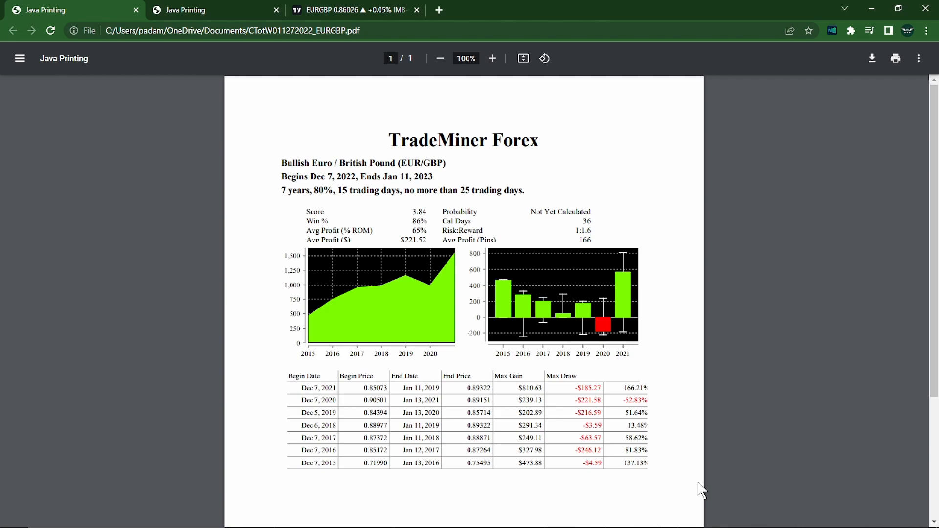
{"action": "mouse_move", "coordinate": [714, 421]}
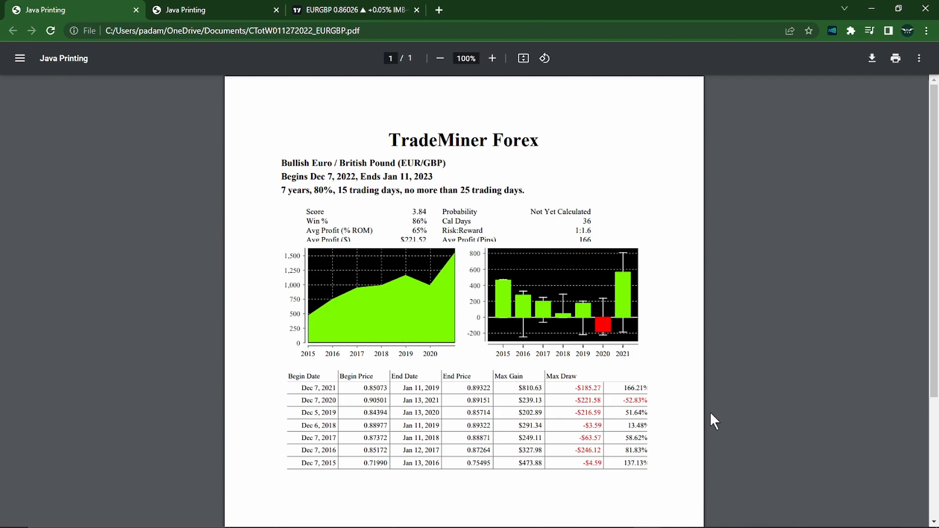
{"action": "mouse_move", "coordinate": [577, 258]}
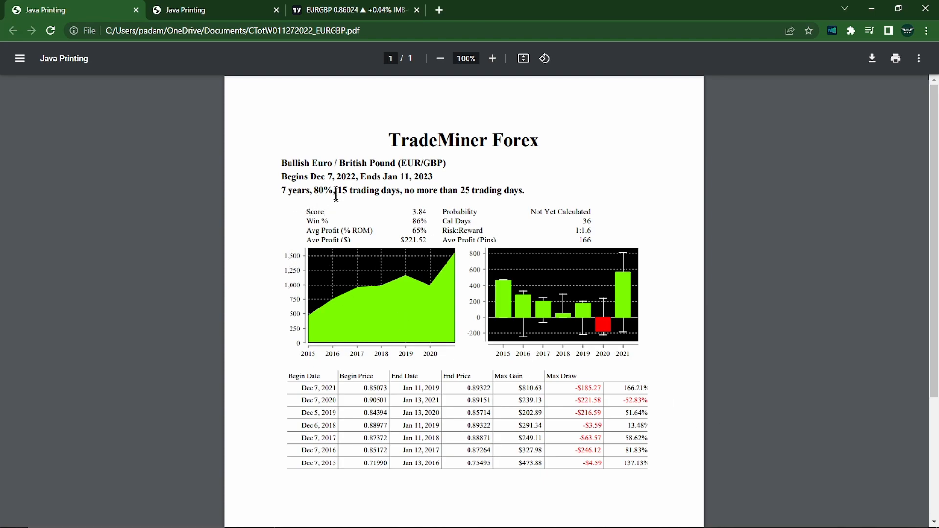
{"action": "mouse_move", "coordinate": [409, 225]}
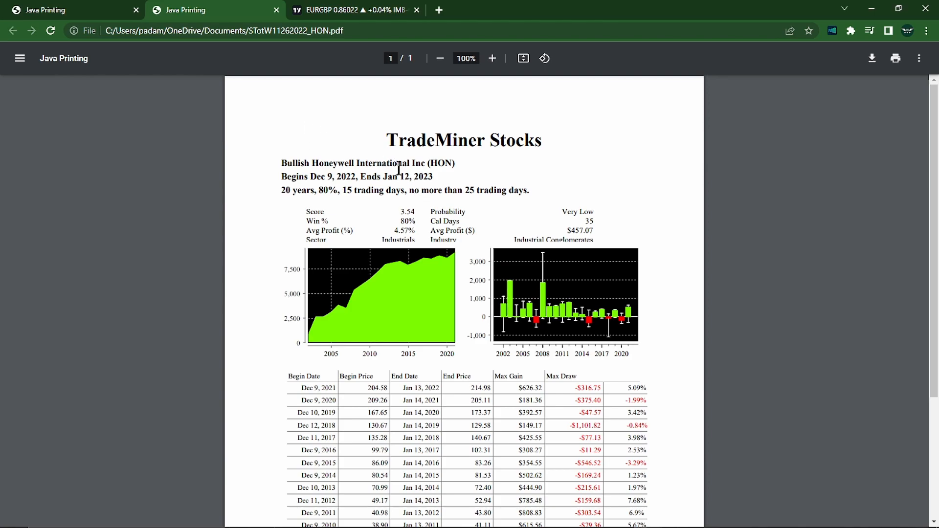
{"action": "mouse_move", "coordinate": [435, 307]}
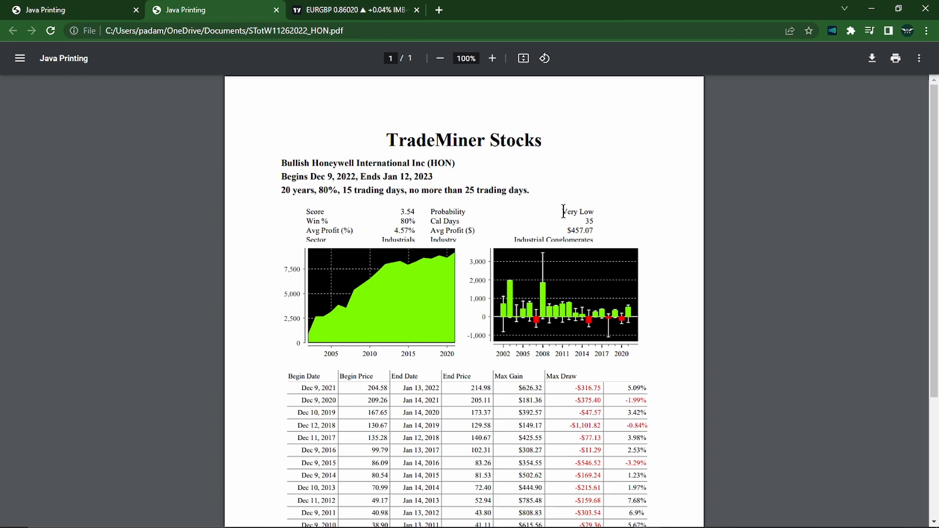
{"action": "mouse_move", "coordinate": [380, 142]}
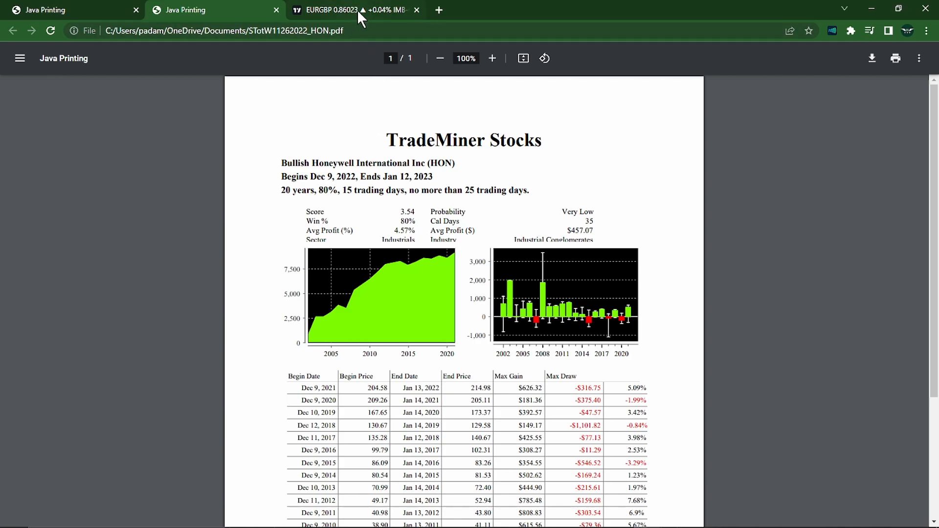
Inspect the EURGBP daily chart's open/close lines, then pick HON from the watchlist
{"action": "left_click", "coordinate": [354, 10]}
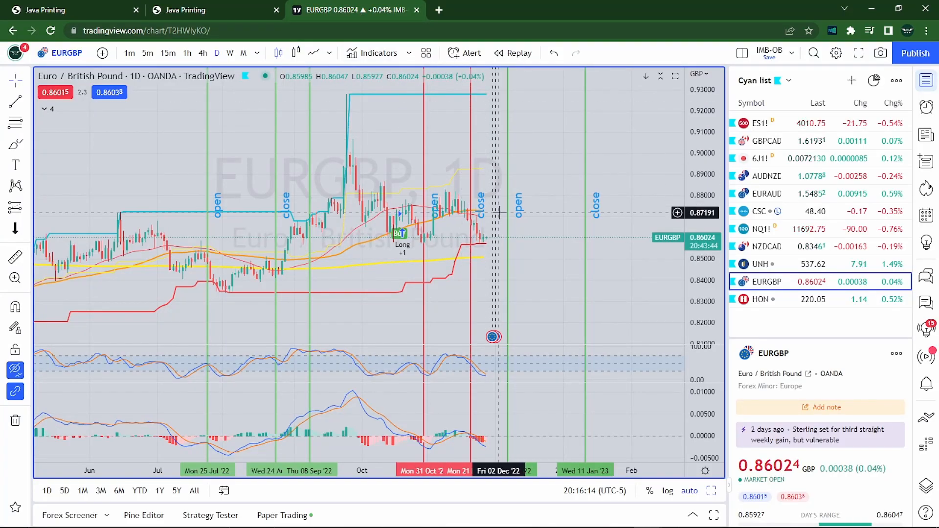
{"action": "mouse_move", "coordinate": [542, 229]}
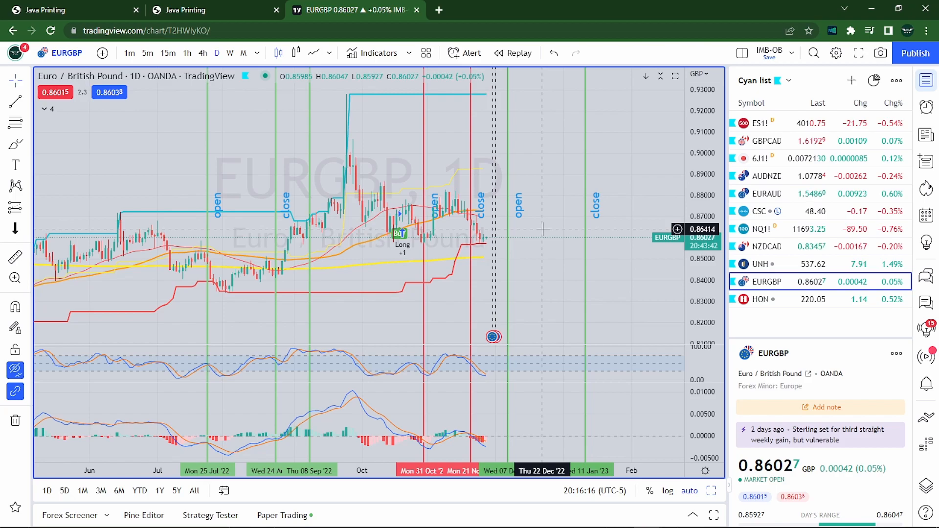
{"action": "mouse_move", "coordinate": [530, 258]}
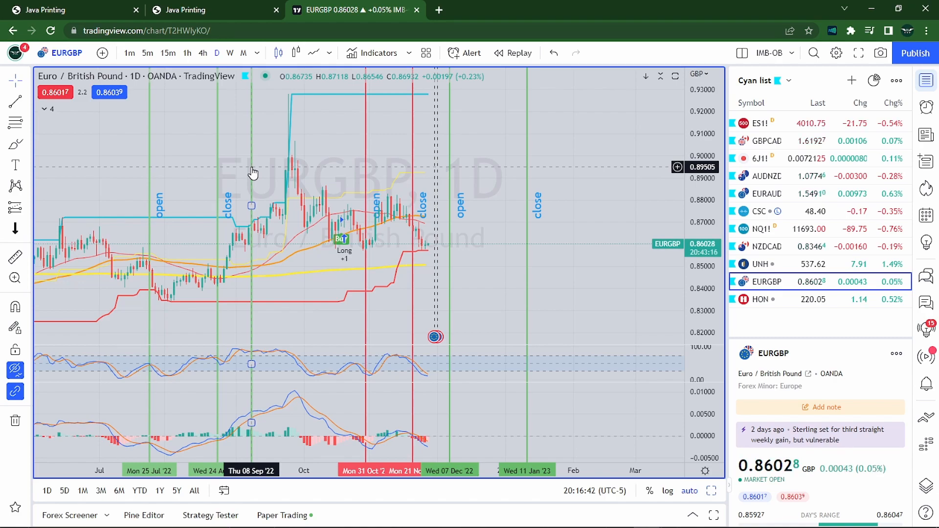
{"action": "mouse_move", "coordinate": [252, 234]}
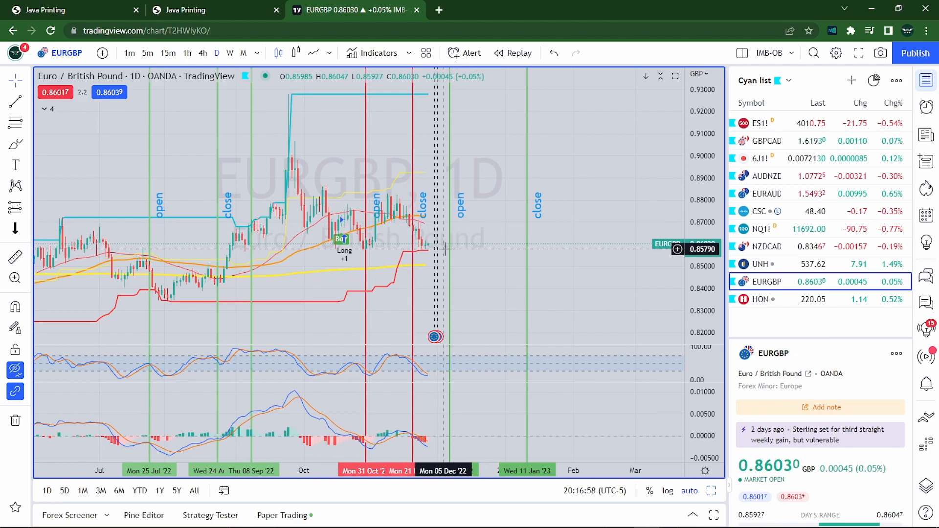
{"action": "mouse_move", "coordinate": [429, 263]}
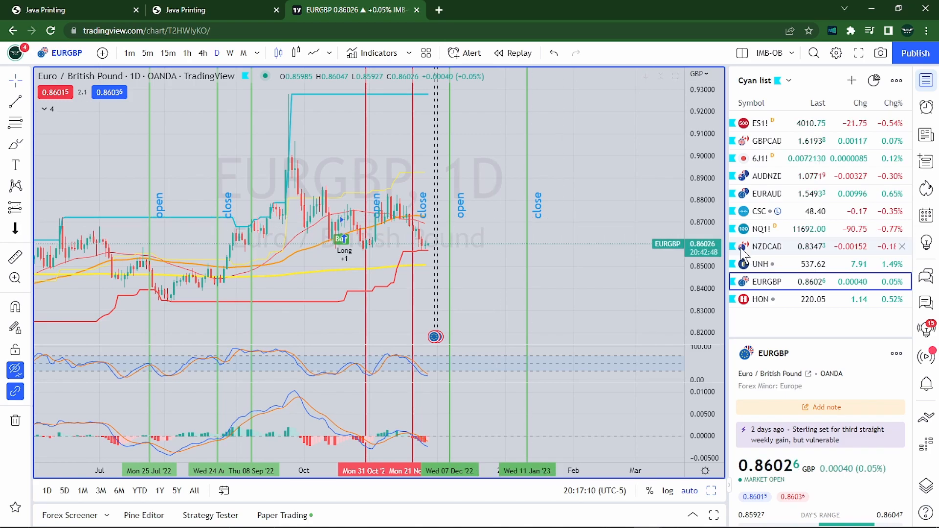
{"action": "left_click", "coordinate": [779, 299]}
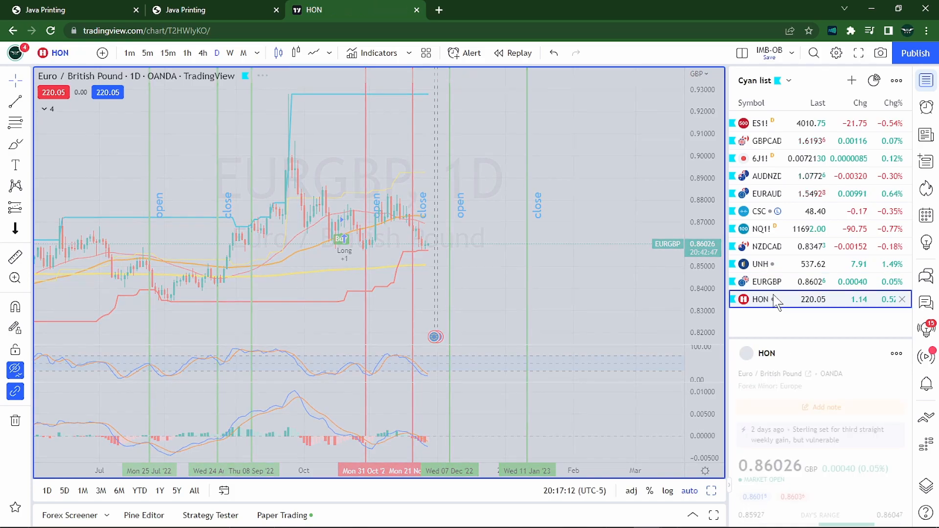
Review the HON chart, show the Paper Trading positions panel, then load UNH
{"action": "left_click", "coordinate": [762, 300]}
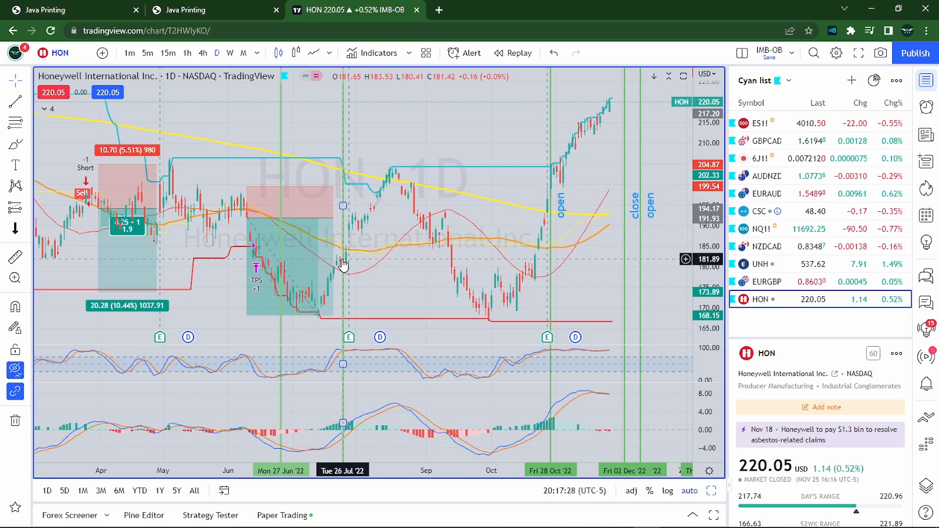
{"action": "mouse_move", "coordinate": [584, 276]}
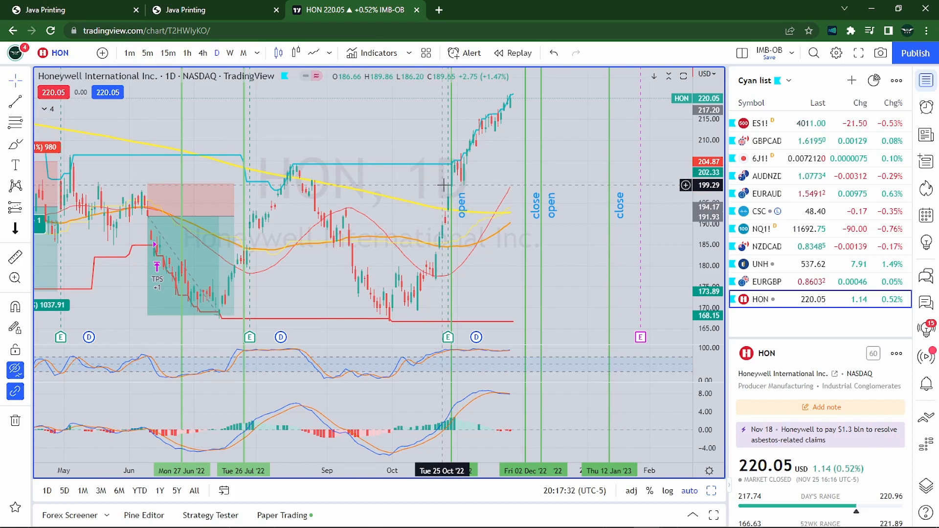
{"action": "mouse_move", "coordinate": [451, 188]}
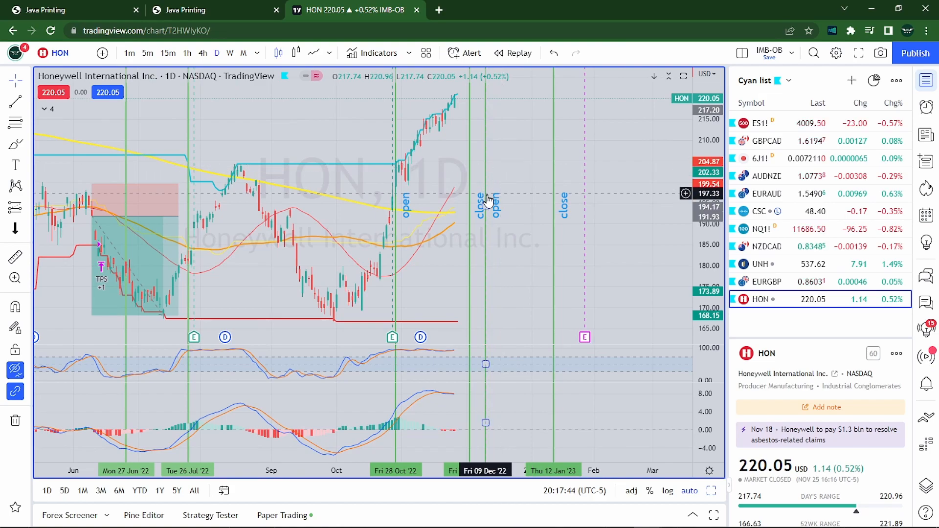
{"action": "mouse_move", "coordinate": [515, 212]}
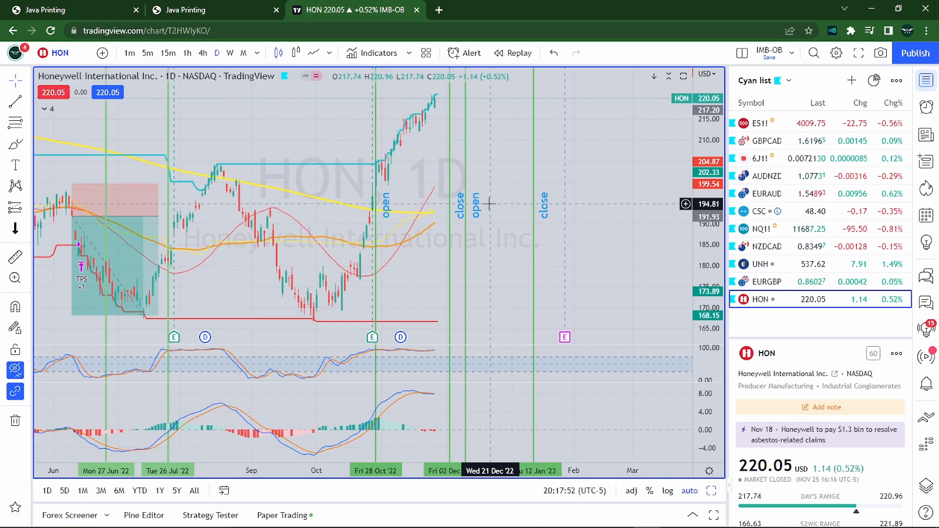
{"action": "mouse_move", "coordinate": [497, 250]}
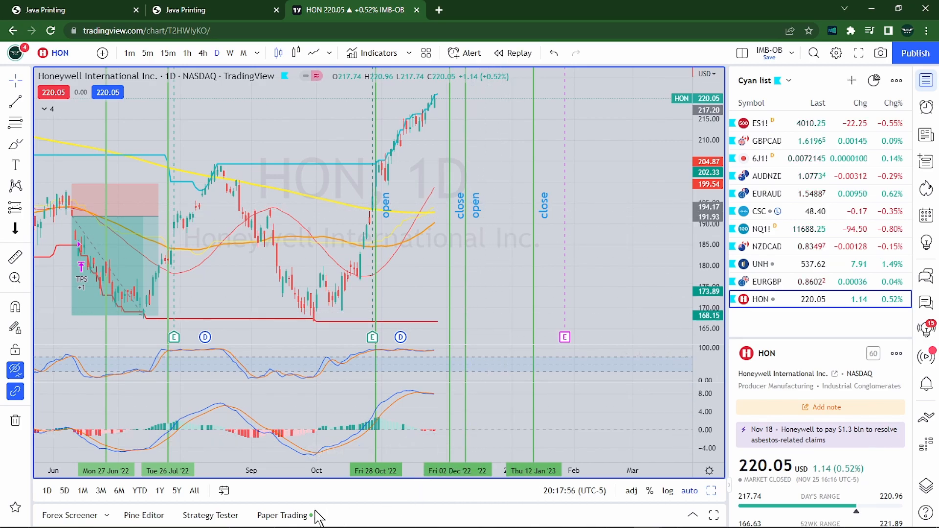
{"action": "mouse_move", "coordinate": [281, 516]}
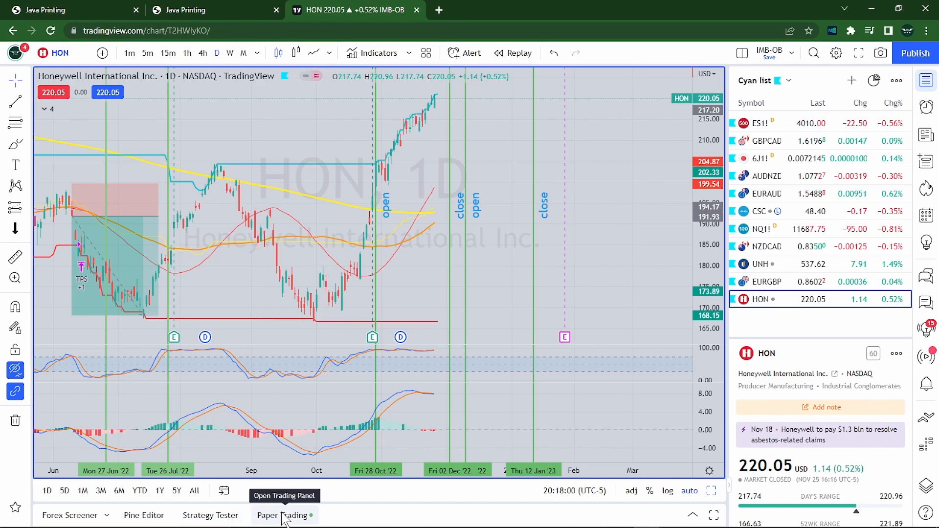
{"action": "left_click", "coordinate": [282, 516]}
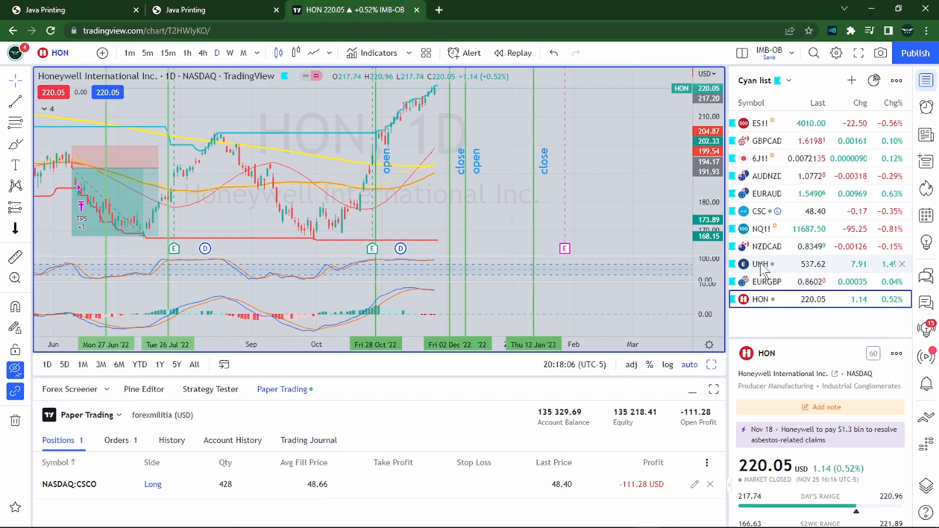
{"action": "left_click", "coordinate": [762, 265]}
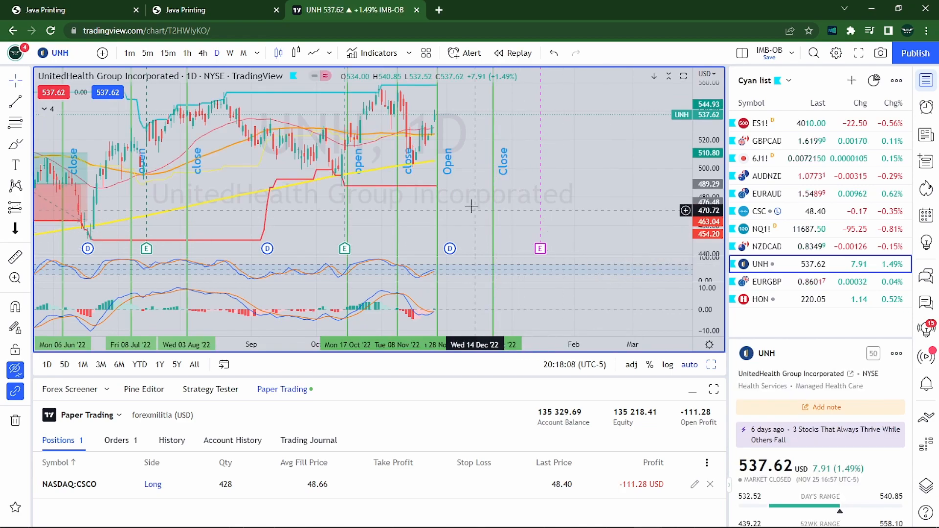
{"action": "mouse_move", "coordinate": [130, 194]}
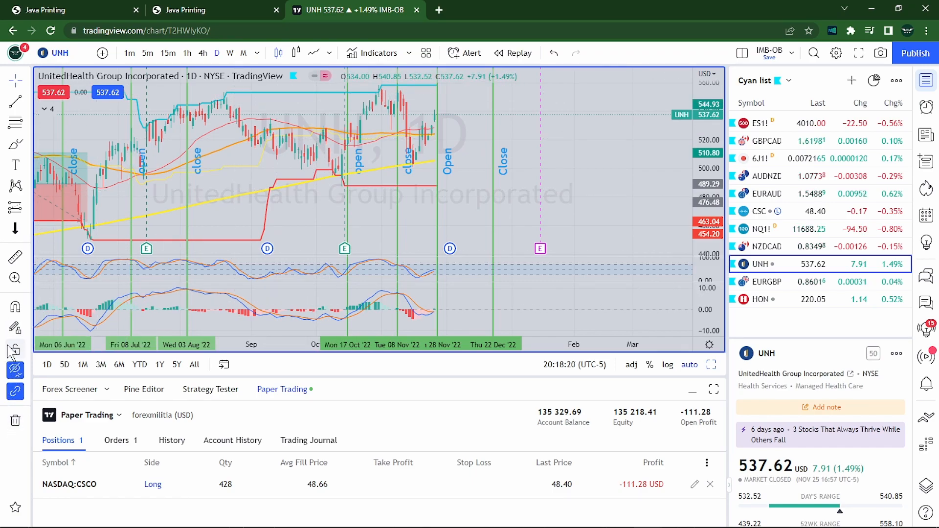
{"action": "mouse_move", "coordinate": [14, 370]}
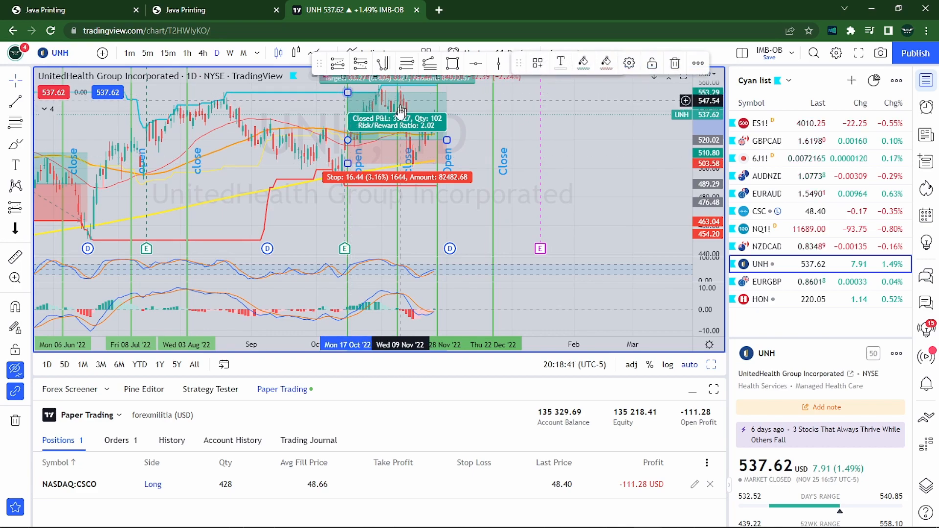
{"action": "mouse_move", "coordinate": [394, 129]}
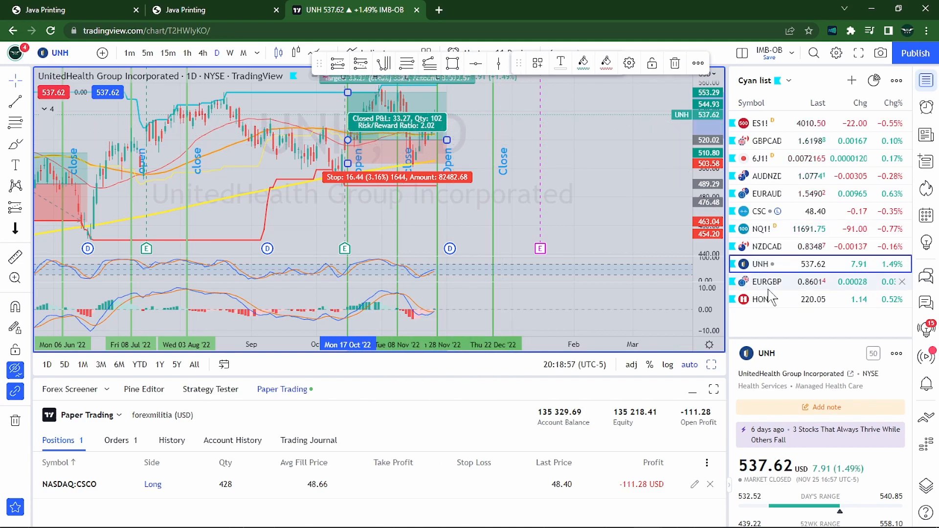
Load the NZDCAD daily chart showing open 28 Nov 2022 and close 2 Jan 2023
{"action": "left_click", "coordinate": [764, 245]}
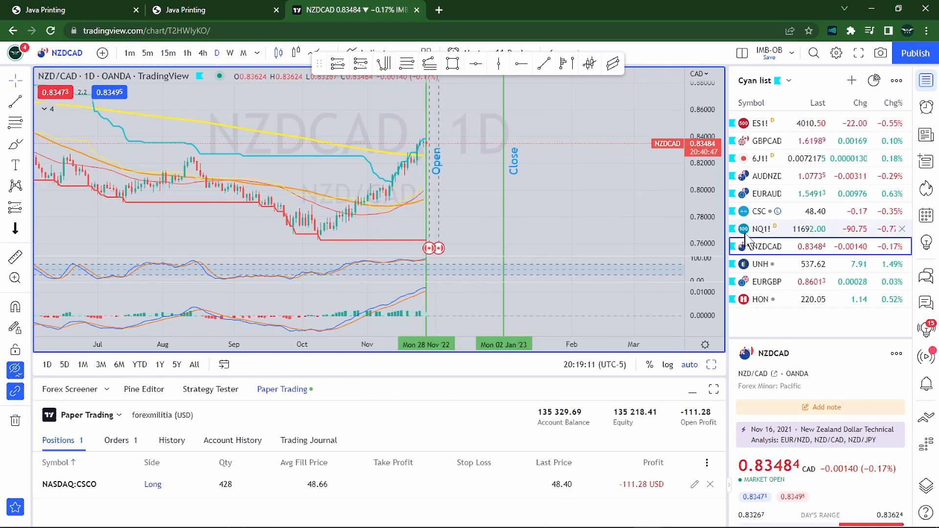
{"action": "mouse_move", "coordinate": [758, 228]}
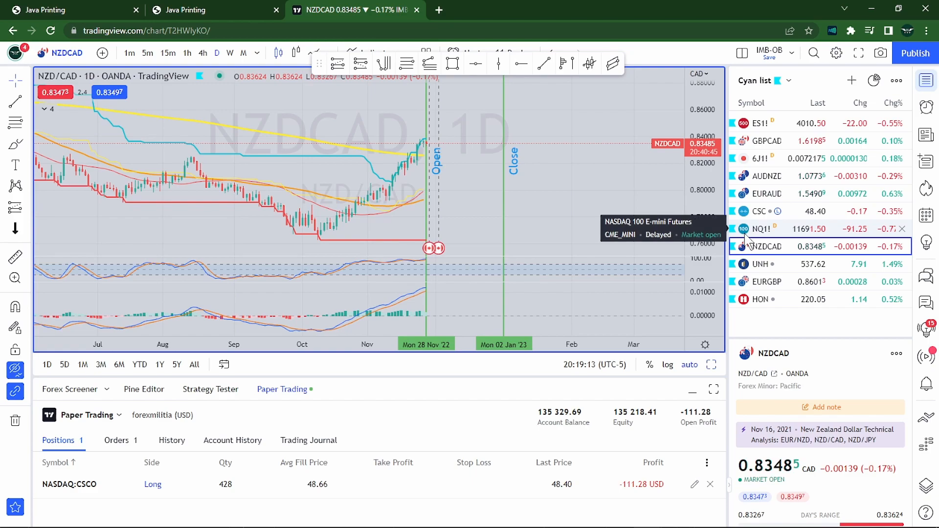
{"action": "mouse_move", "coordinate": [762, 212]}
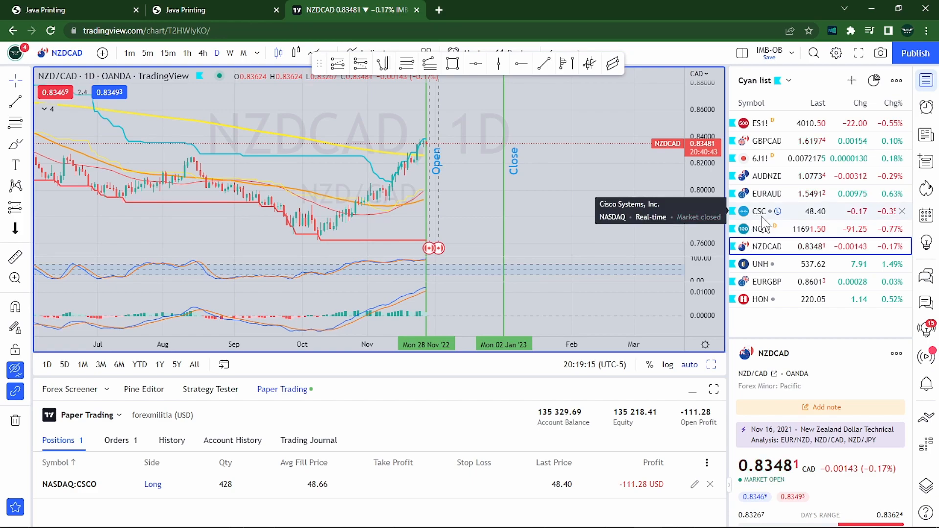
Load the CSCO daily chart with open near 21 Nov and close near 23 Dec 2022
{"action": "left_click", "coordinate": [759, 212]}
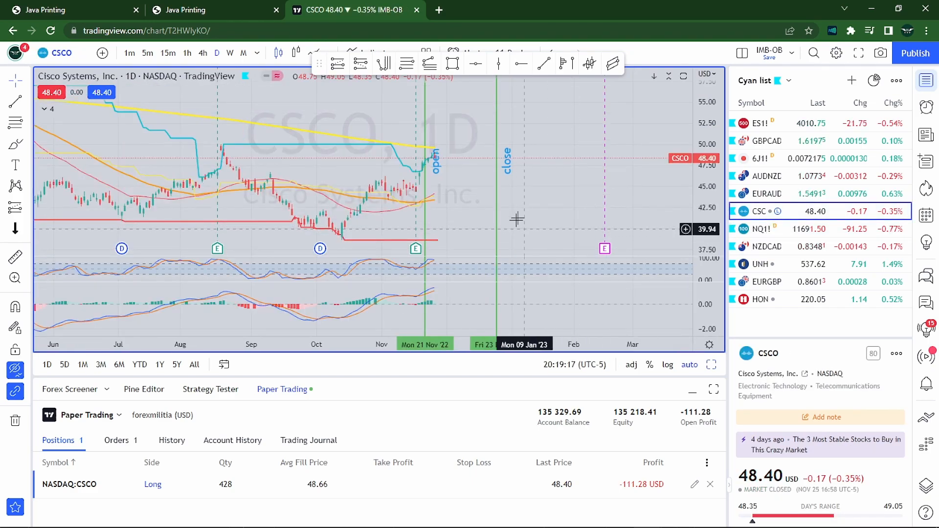
{"action": "mouse_move", "coordinate": [455, 225]}
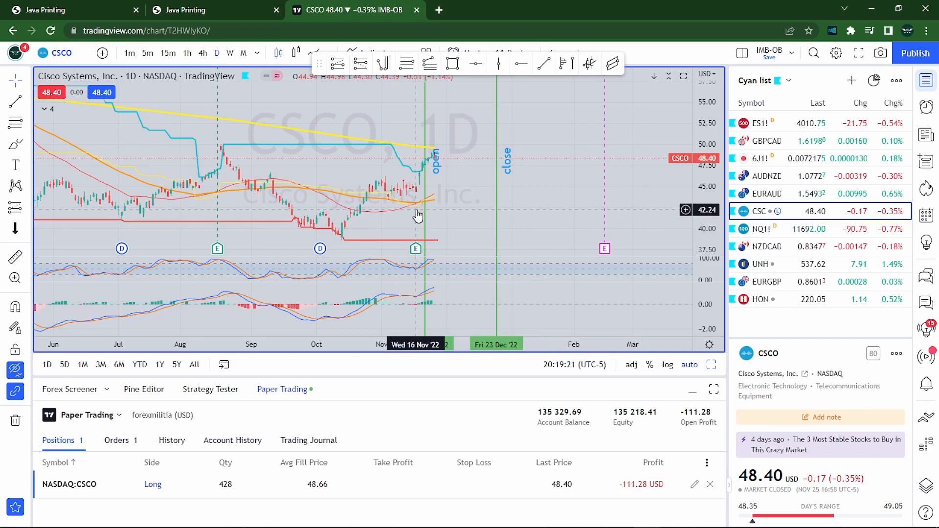
{"action": "mouse_move", "coordinate": [452, 198]}
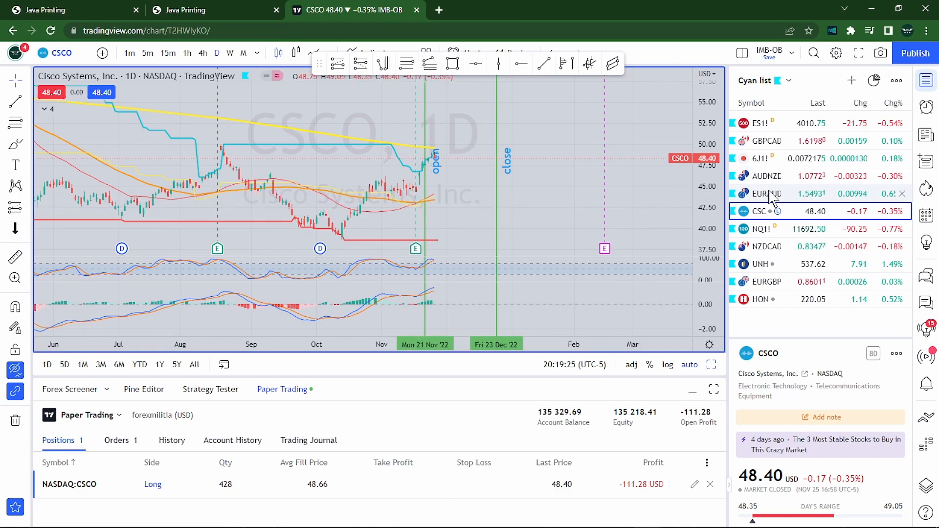
Check the EURAUD daily chart, then load AUDNZD with its open/close markers
{"action": "left_click", "coordinate": [765, 194]}
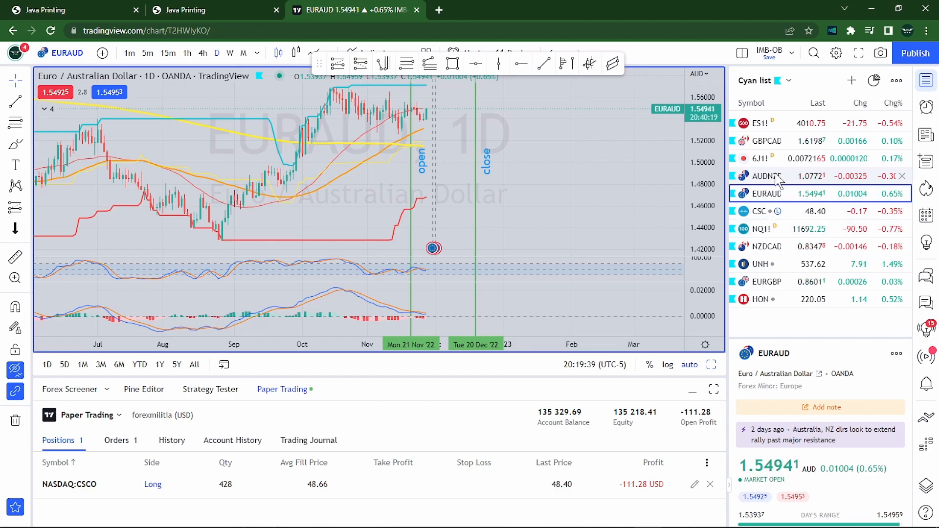
{"action": "left_click", "coordinate": [767, 176]}
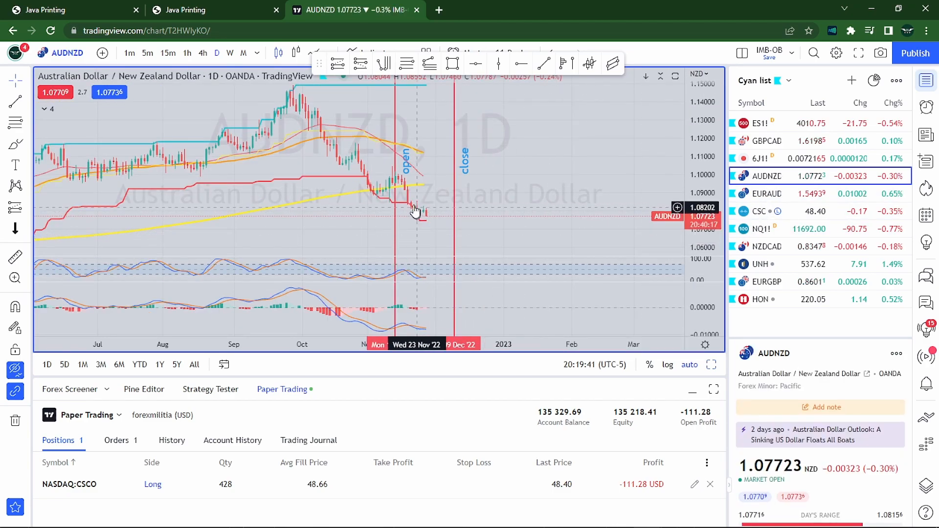